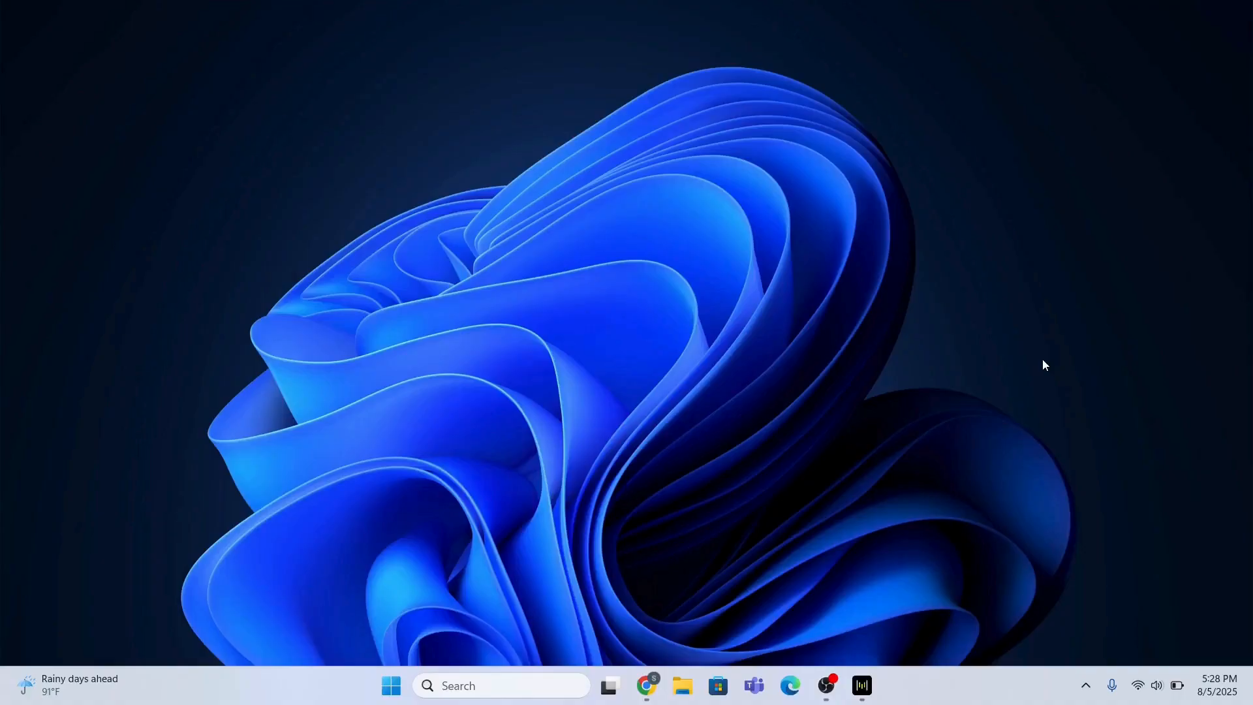
# Step: Search the Start menu for 'settings' and launch the Settings app
pyautogui.click(501, 685)
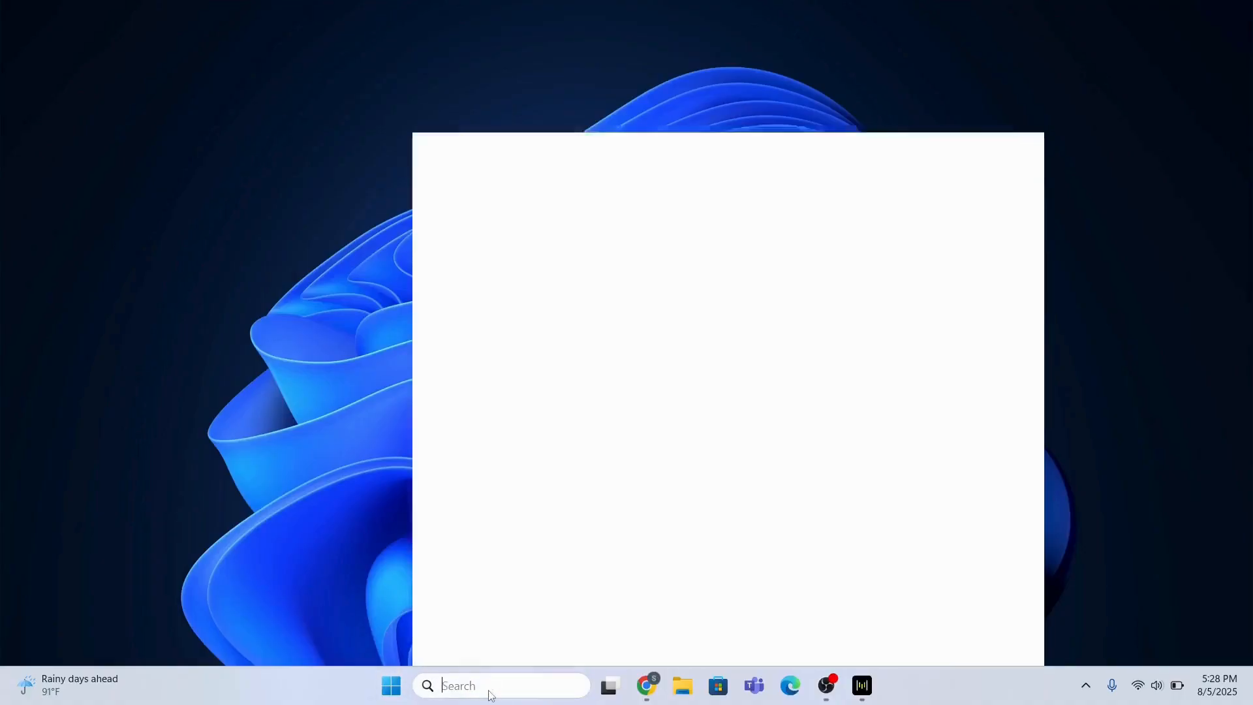
pyautogui.write('see')
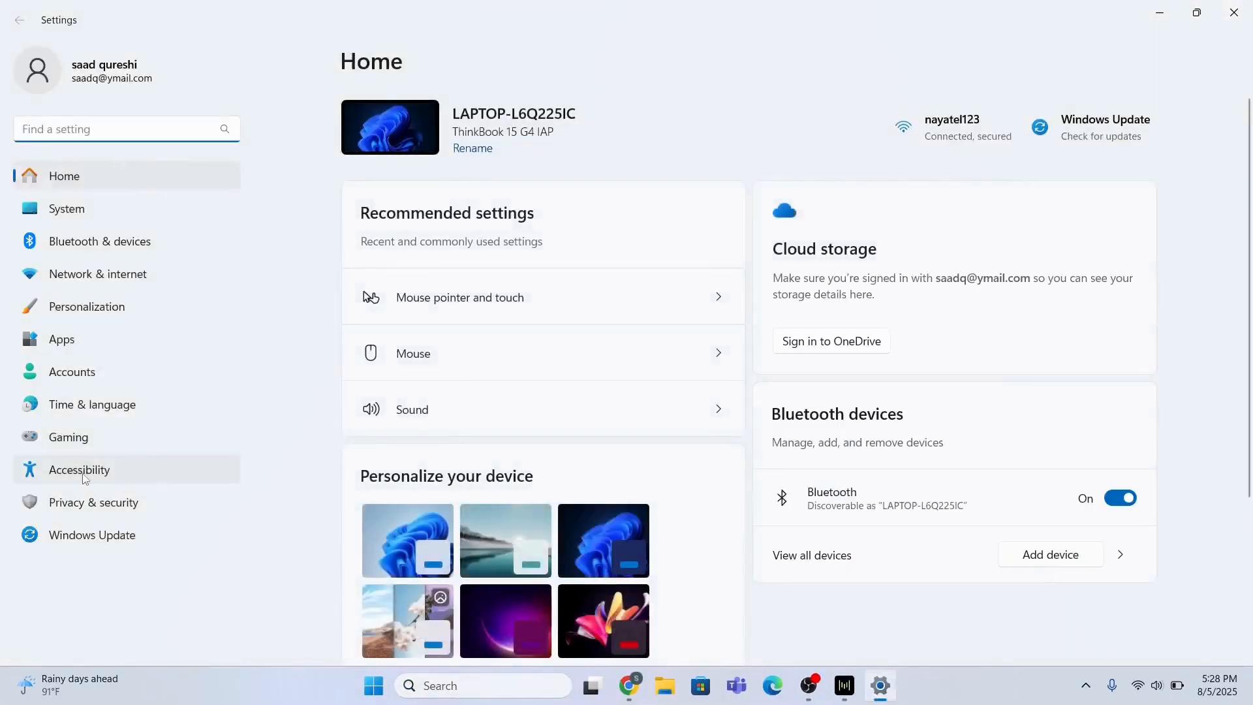
# Step: Go to Accessibility and scroll down to the Keyboard page under Interaction
pyautogui.click(79, 470)
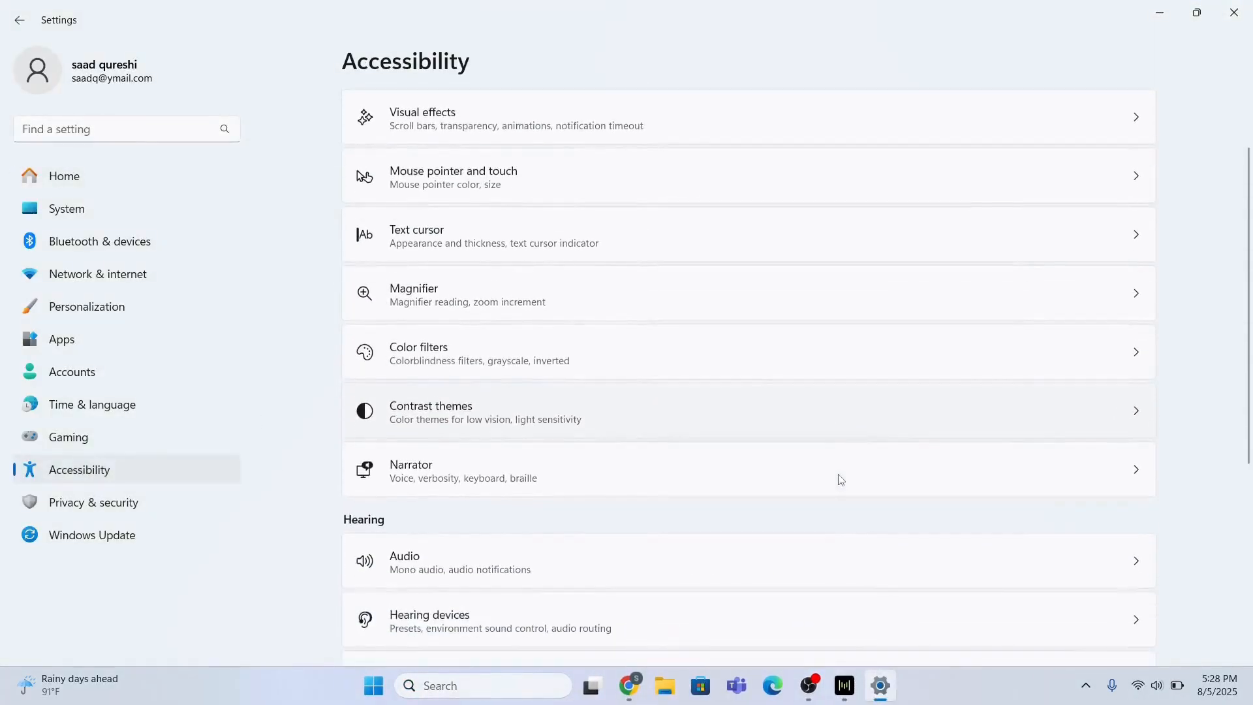
pyautogui.scroll(-3)
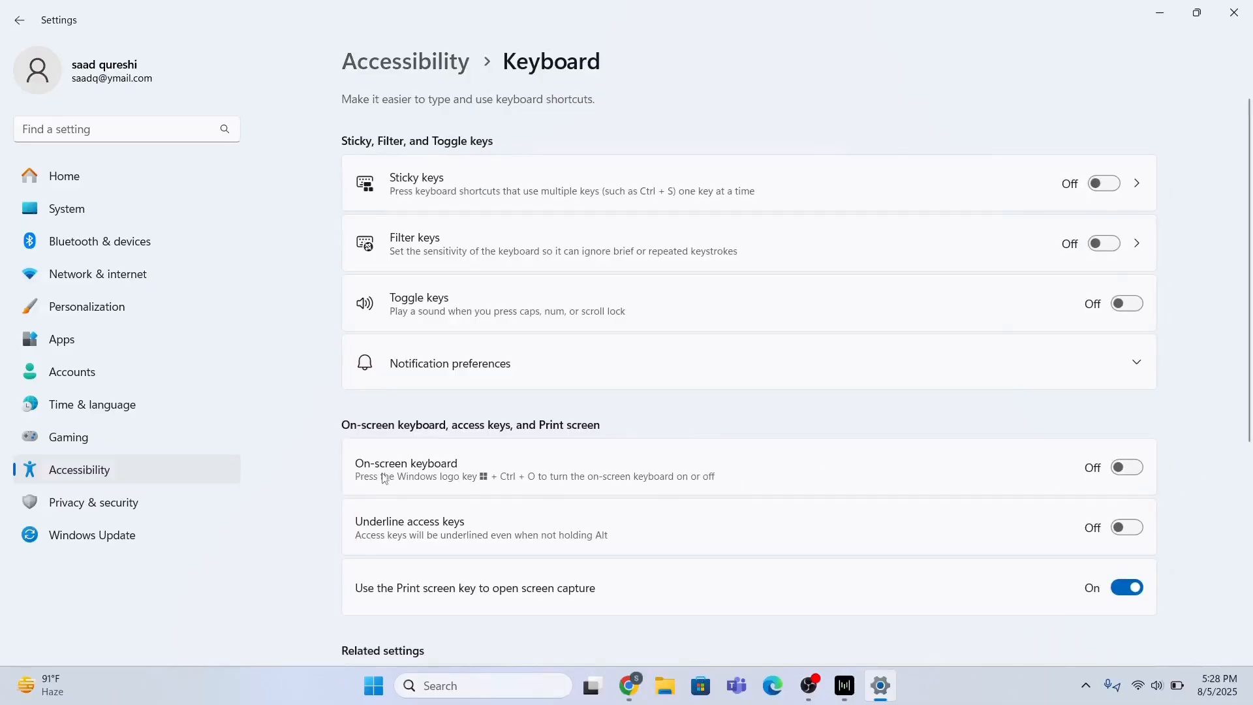
# Step: Switch the On-screen keyboard toggle on, then back off, and close Settings
pyautogui.click(1127, 467)
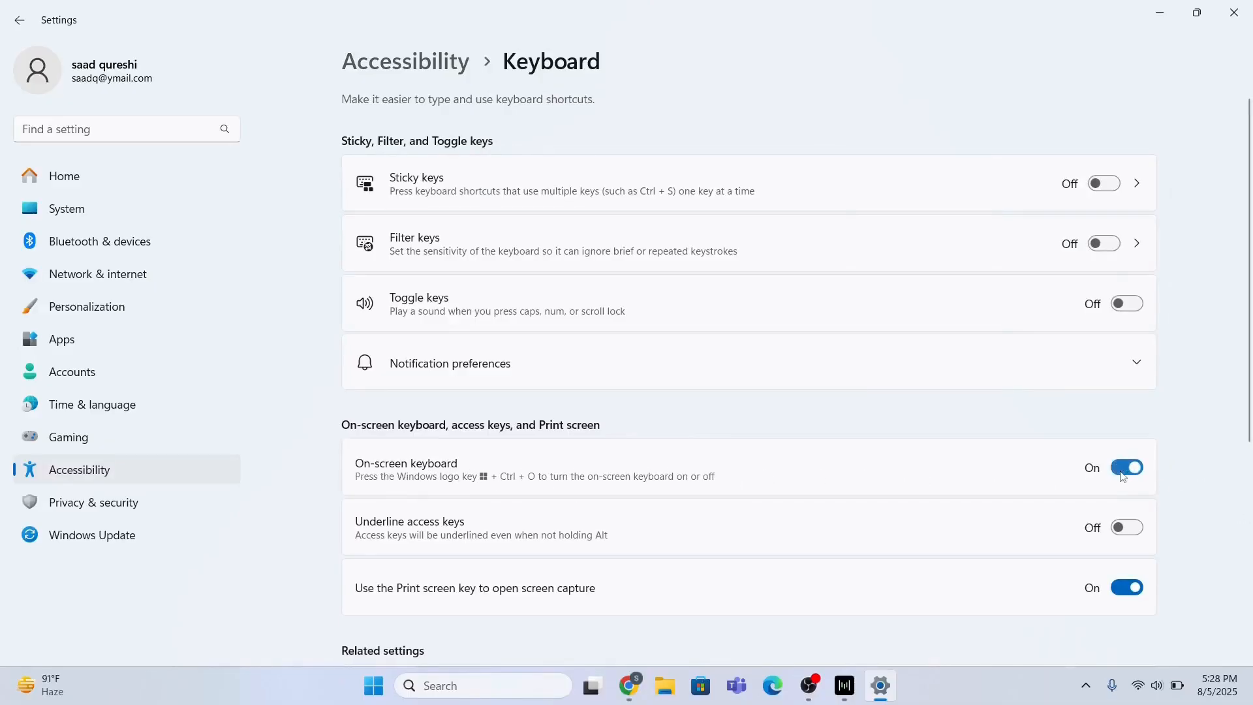
pyautogui.click(1126, 468)
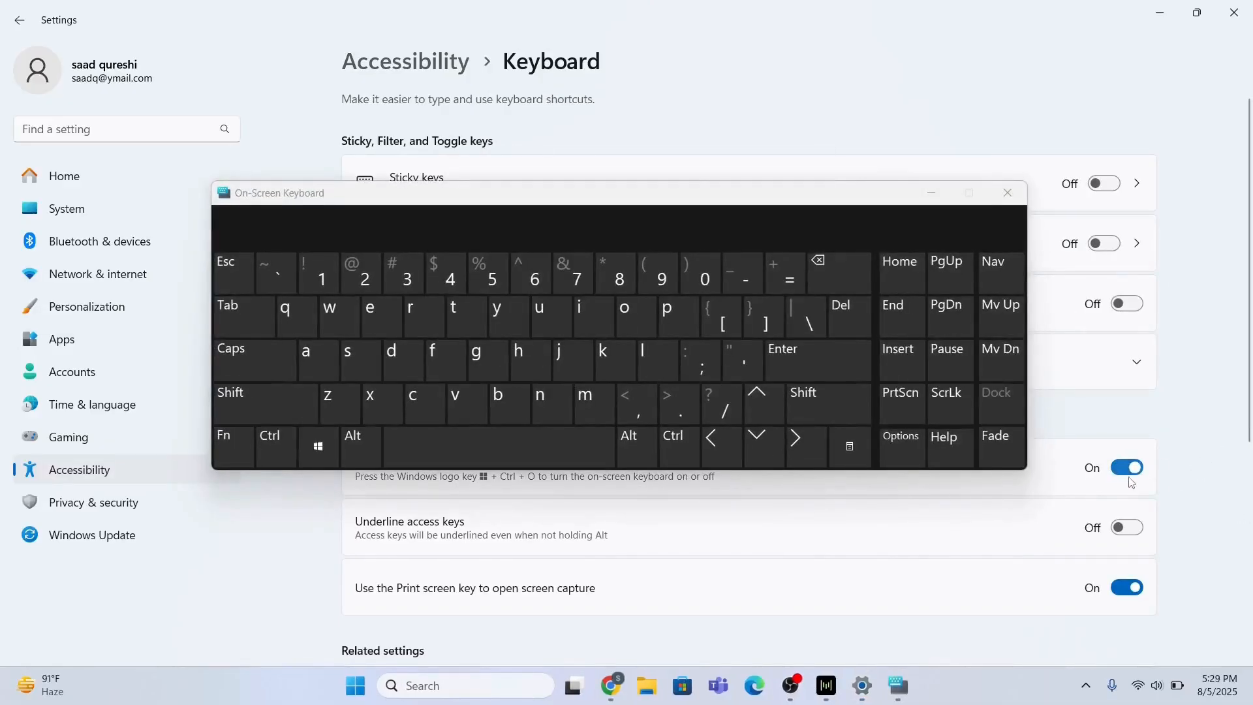
pyautogui.moveTo(1133, 471)
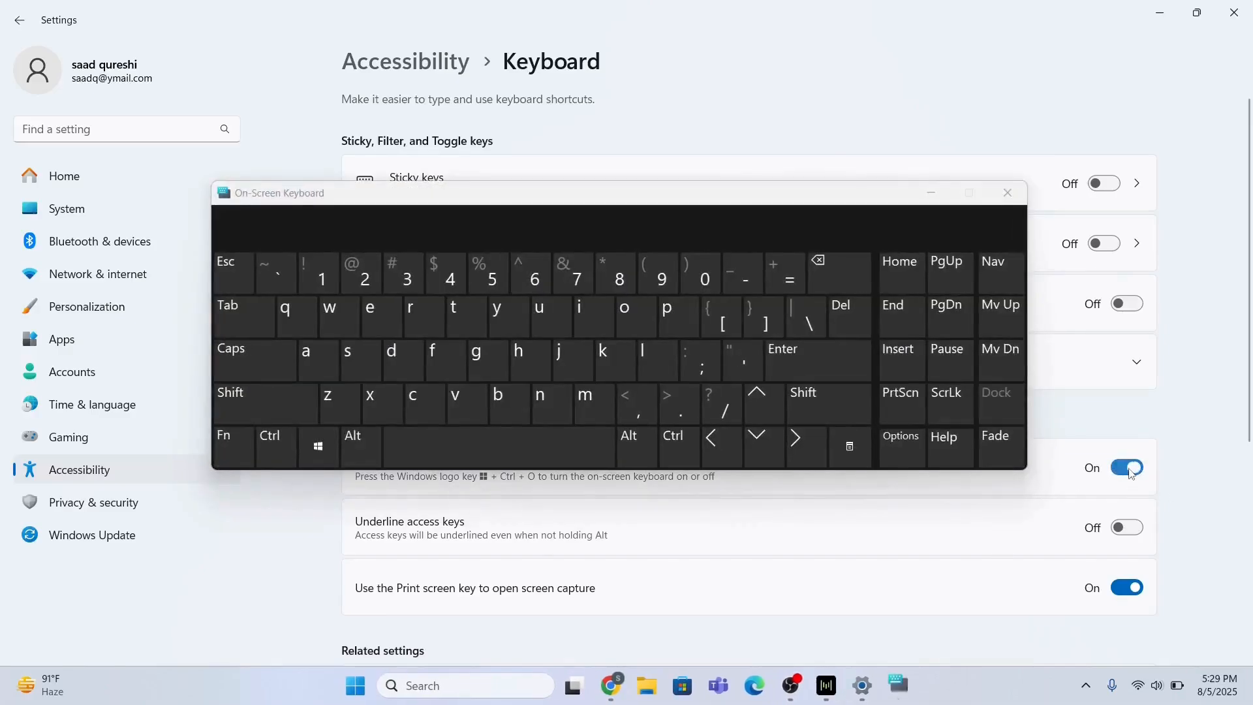
pyautogui.click(1126, 467)
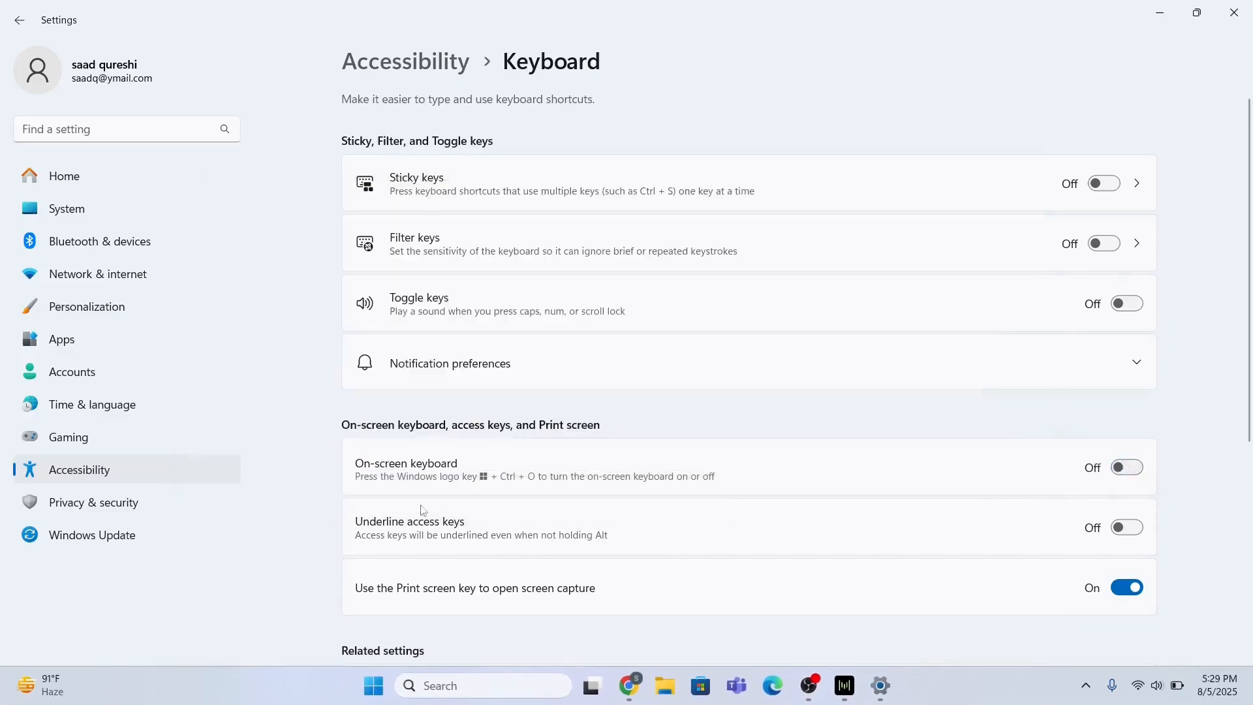
pyautogui.moveTo(1233, 13)
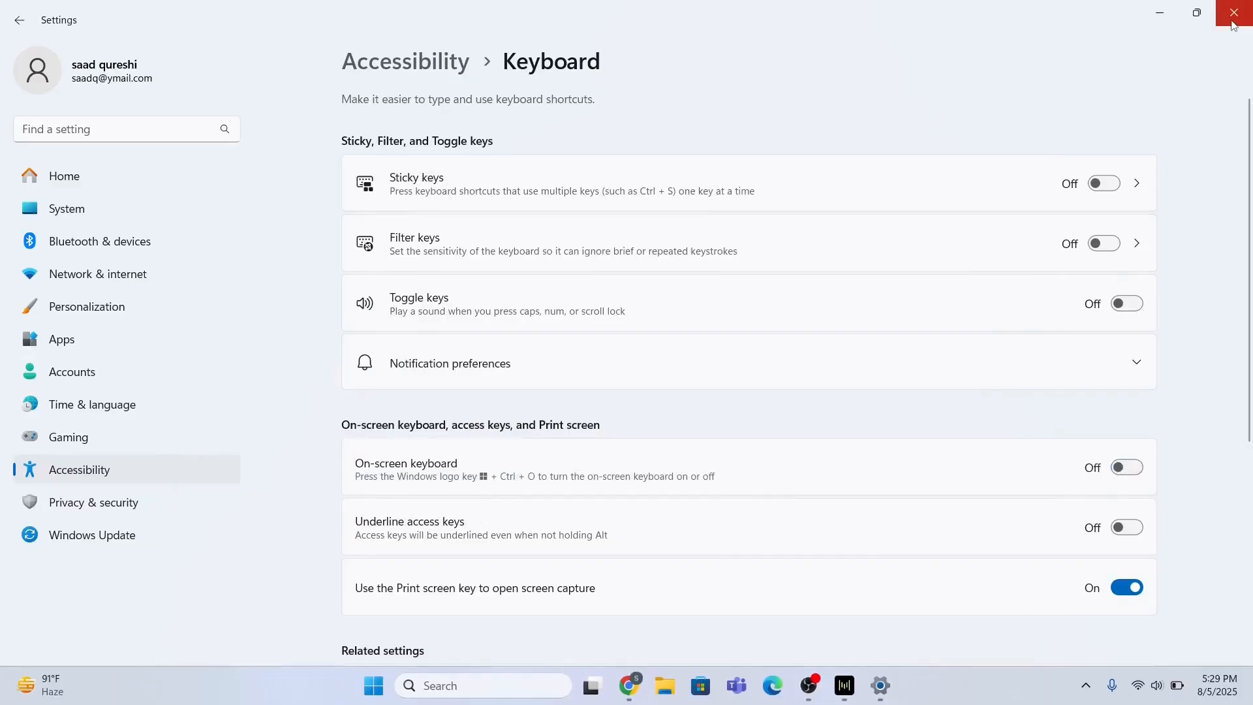
pyautogui.click(1233, 13)
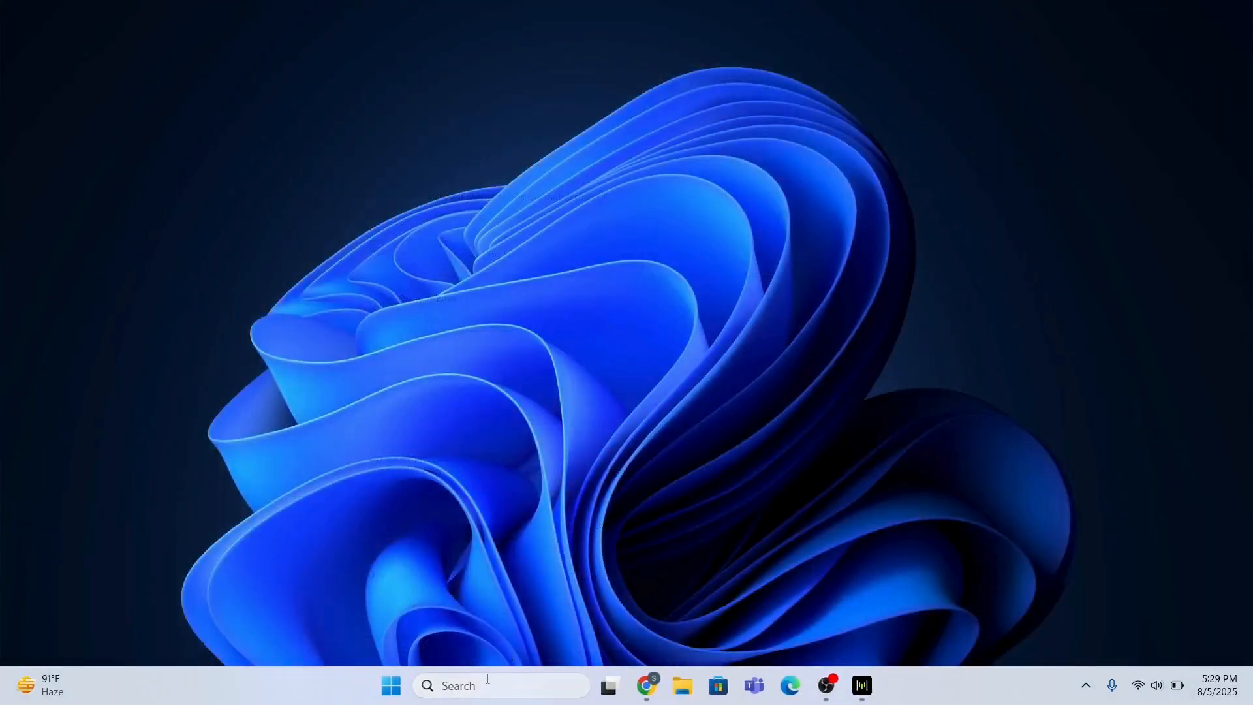
# Step: In the Run dialog enter 'osk' via autocomplete and run it to launch On-Screen Keyboard
pyautogui.click(501, 685)
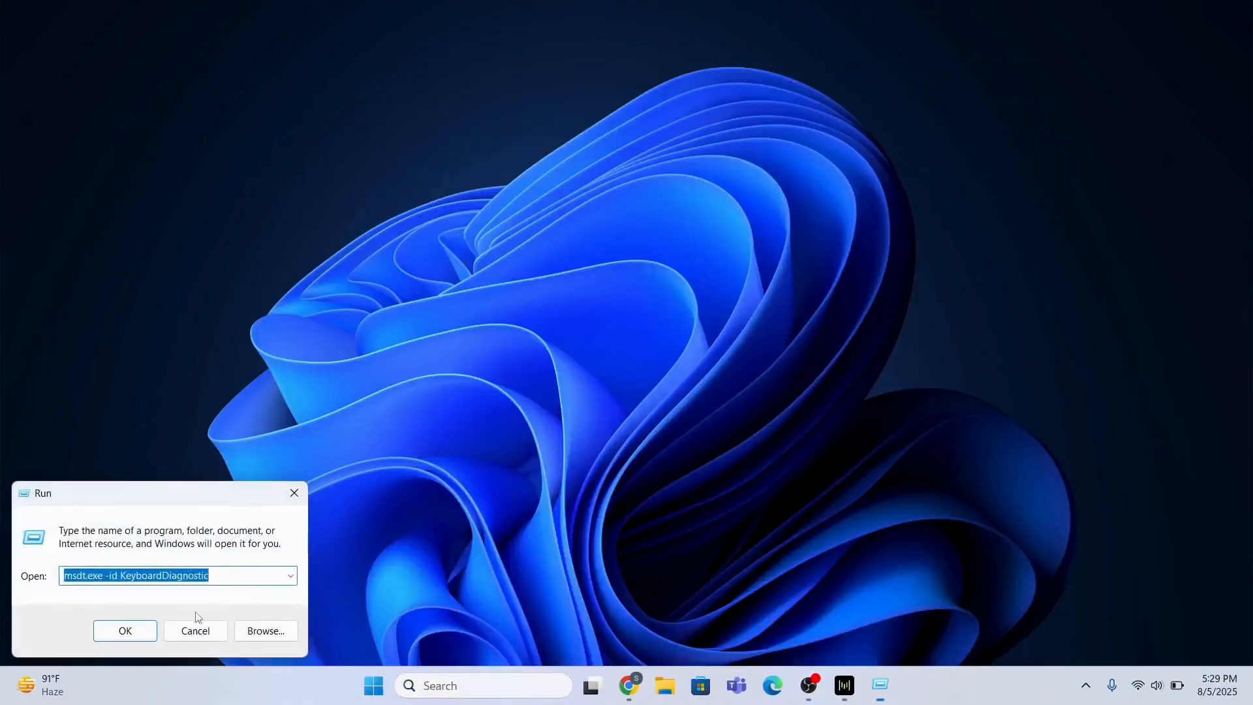
pyautogui.write('o')
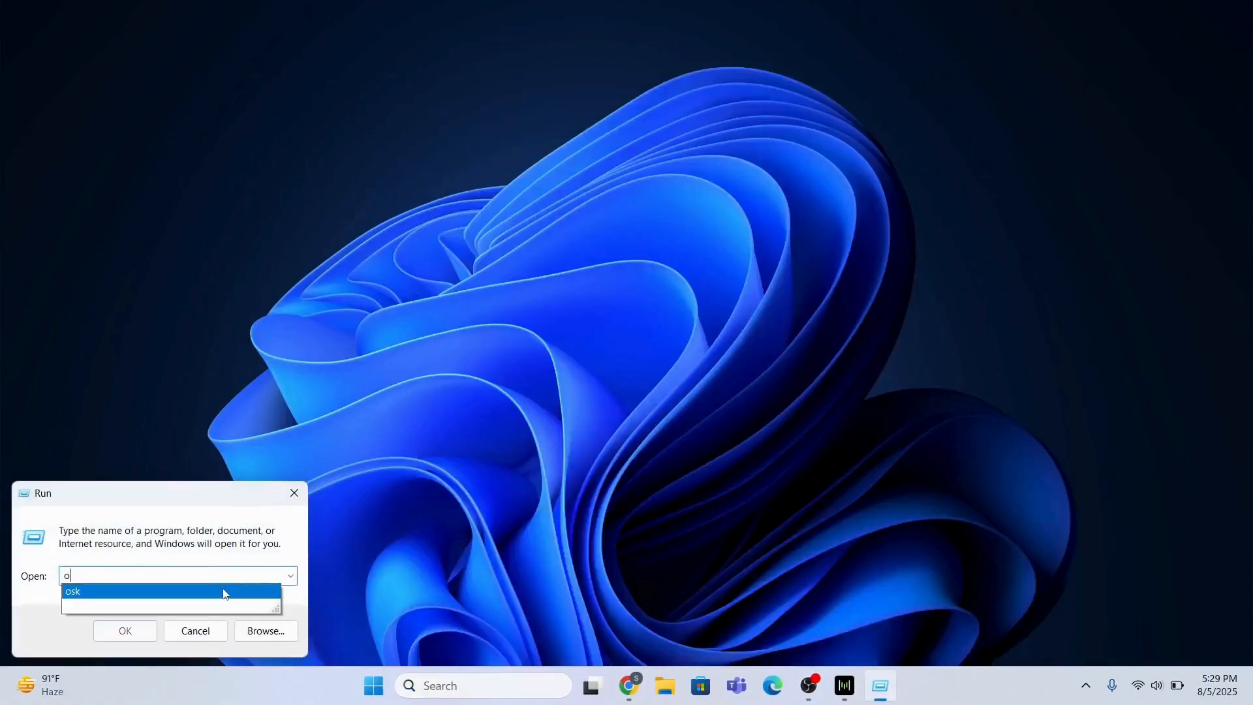
pyautogui.click(169, 591)
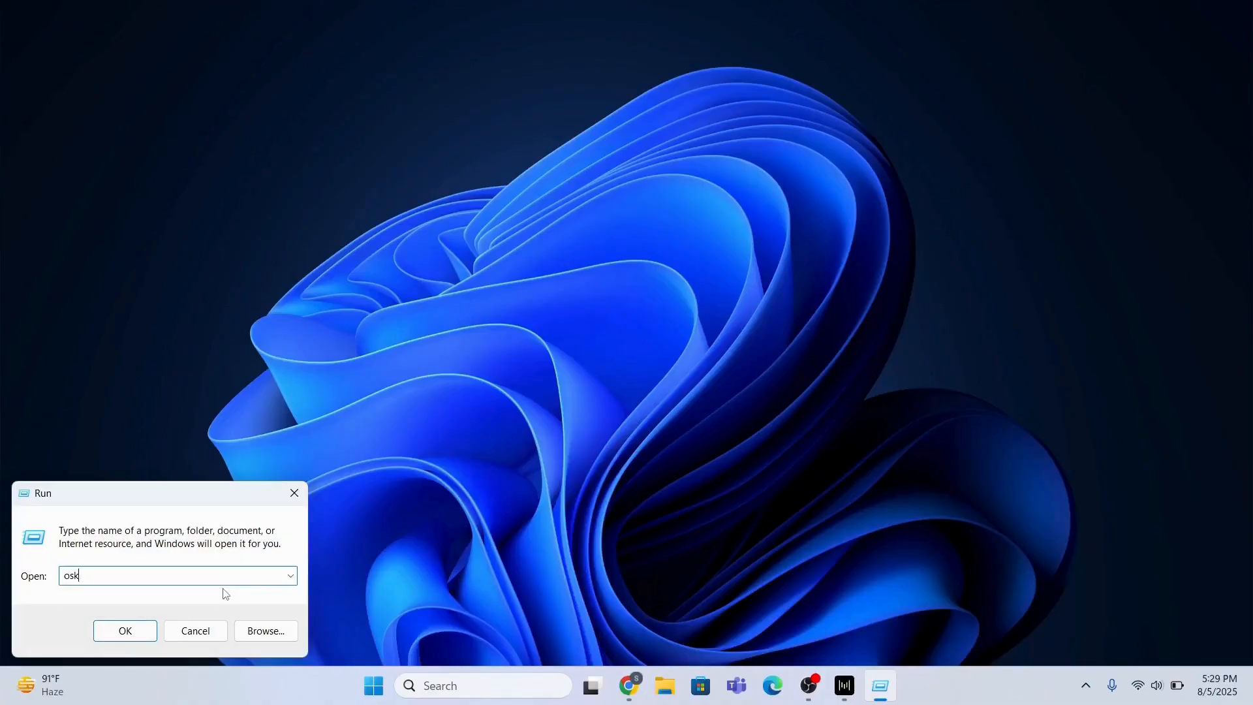
pyautogui.click(124, 631)
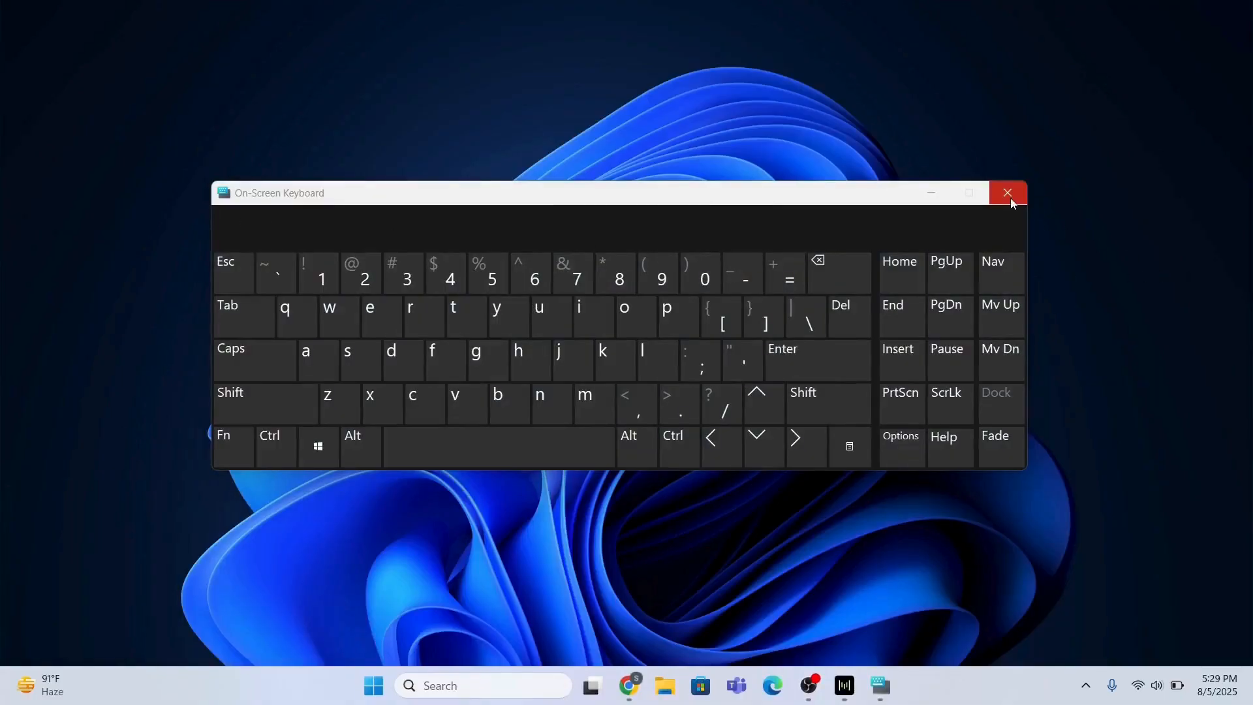
# Step: Close the On-Screen Keyboard window, returning to the desktop
pyautogui.click(1007, 193)
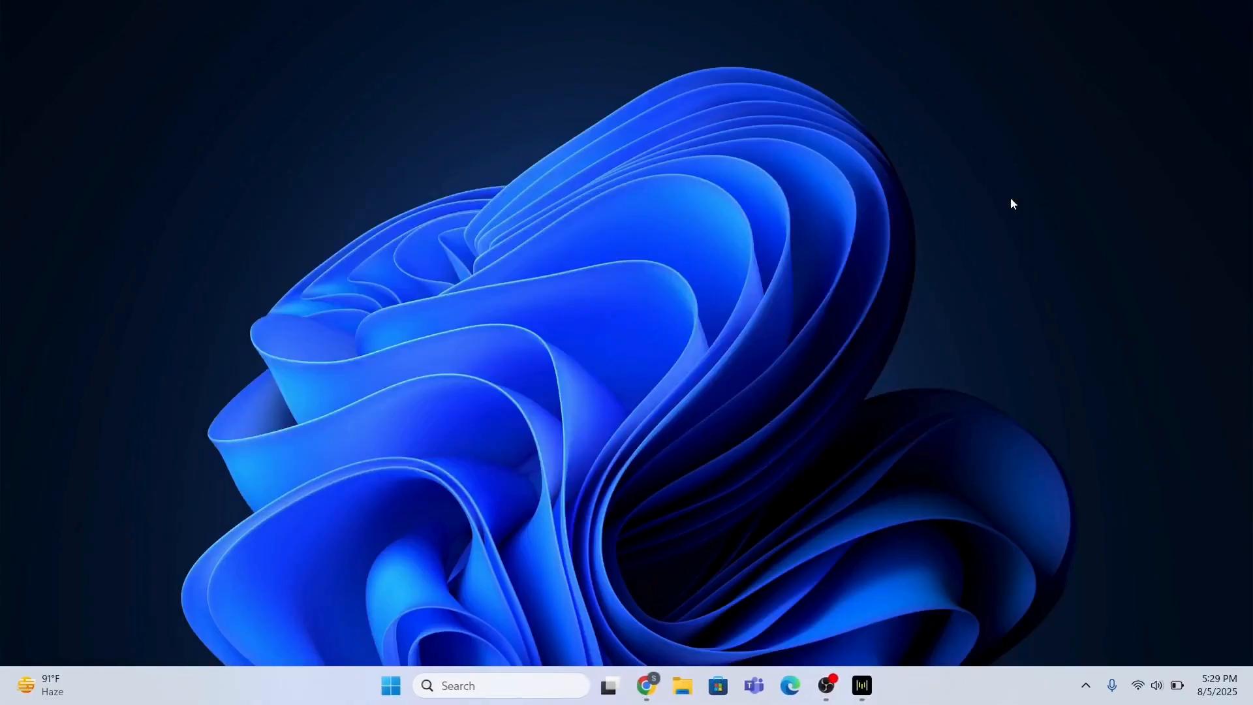